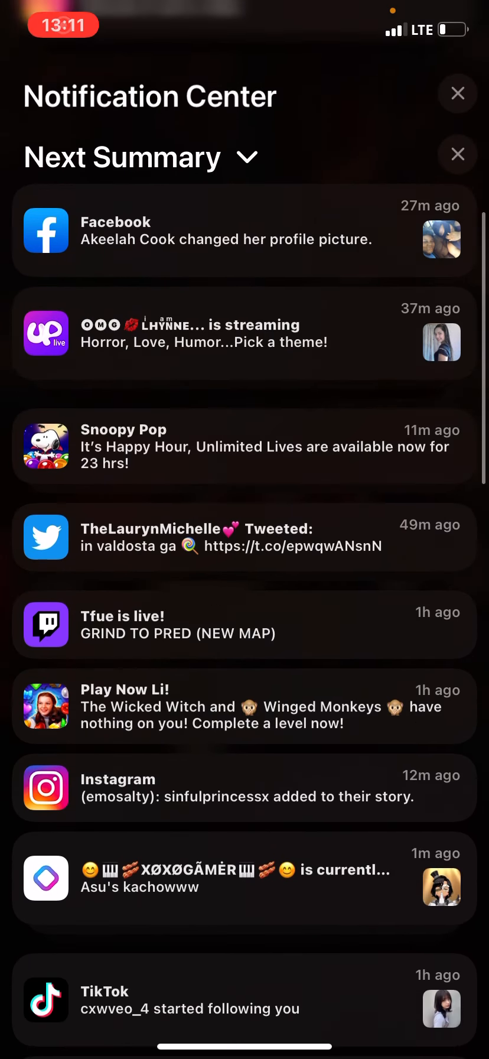
- Dismiss Notification Center and its scheduled summaries to reveal the Home Screen app grid
{"action": "scroll", "scroll_direction": "down", "scroll_amount": 3}
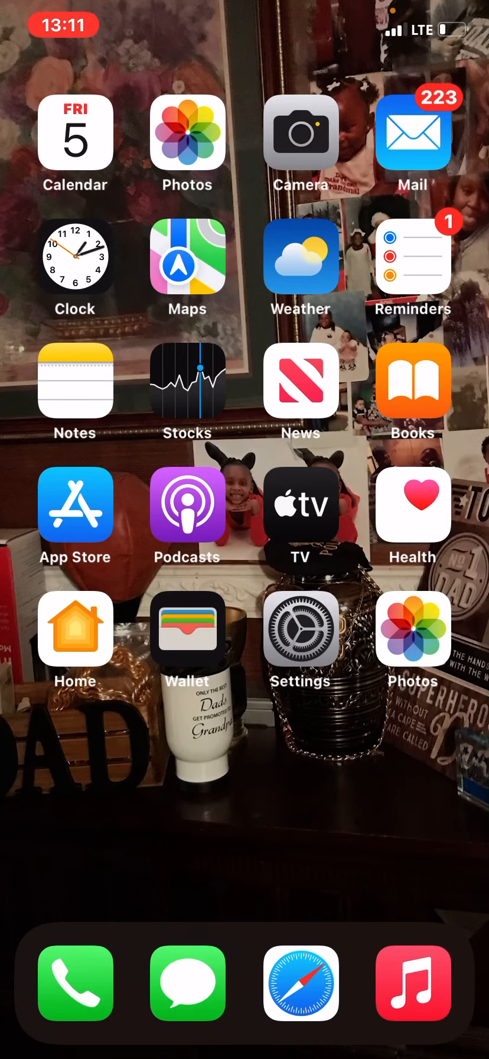
- Launch the PlayStation App from its Home Screen icon
{"action": "left_click", "coordinate": [301, 130]}
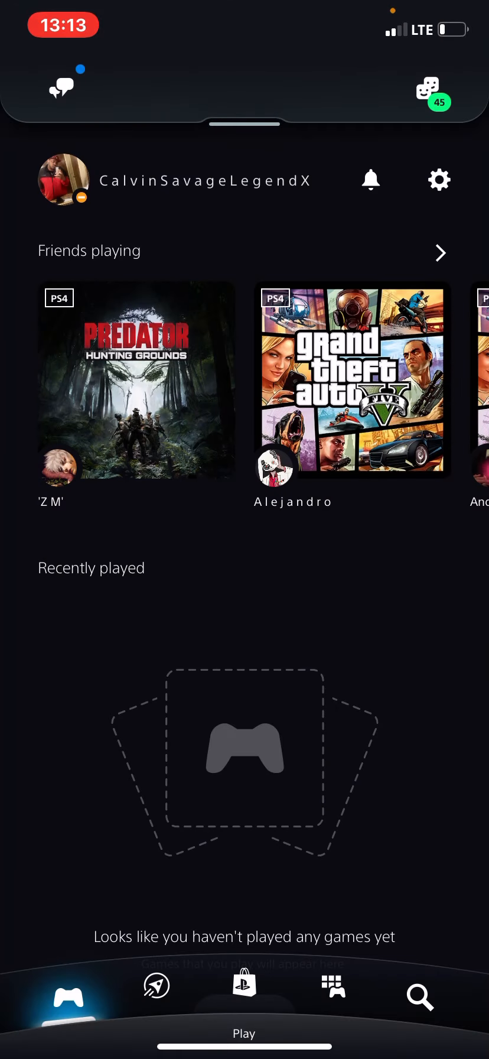
- Check notifications, then search Players for 'rpsb'
{"action": "left_click", "coordinate": [371, 179]}
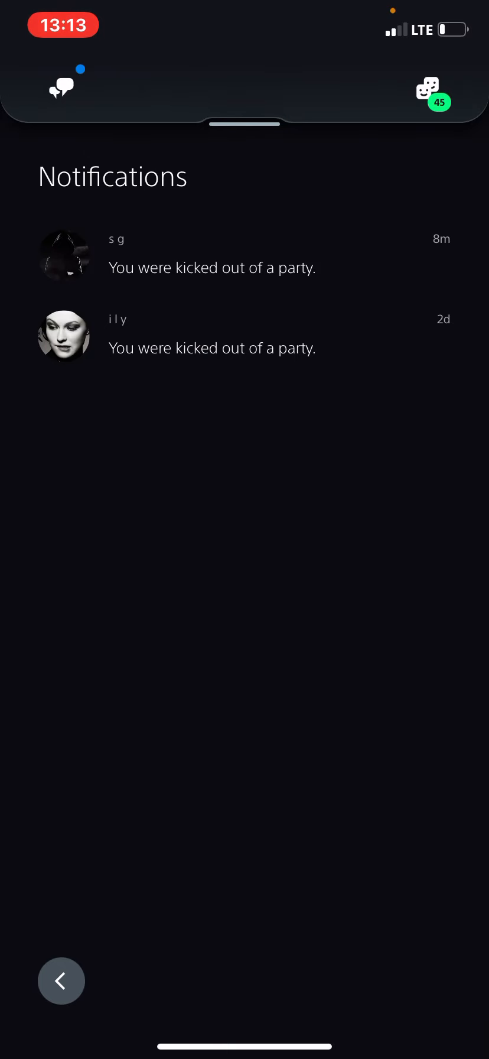
{"action": "left_click", "coordinate": [60, 981]}
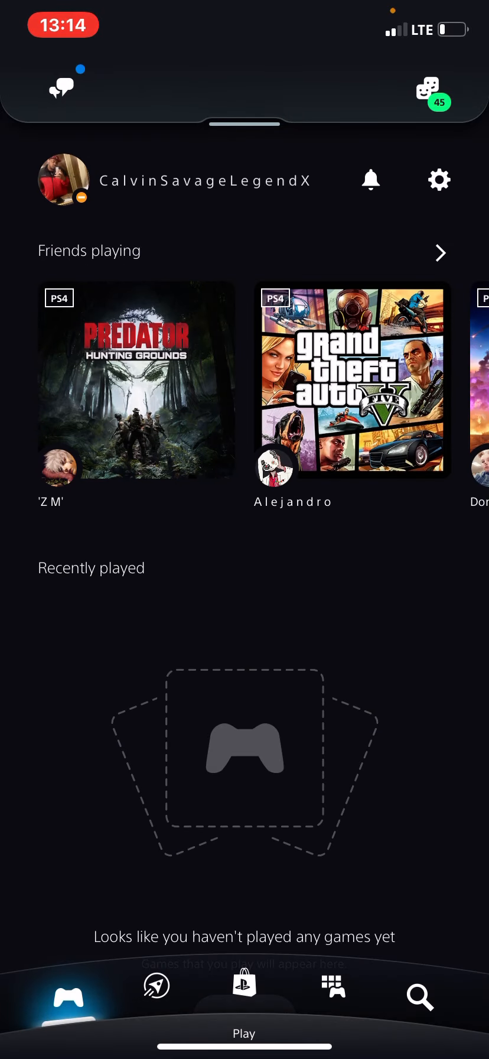
{"action": "left_click", "coordinate": [420, 997]}
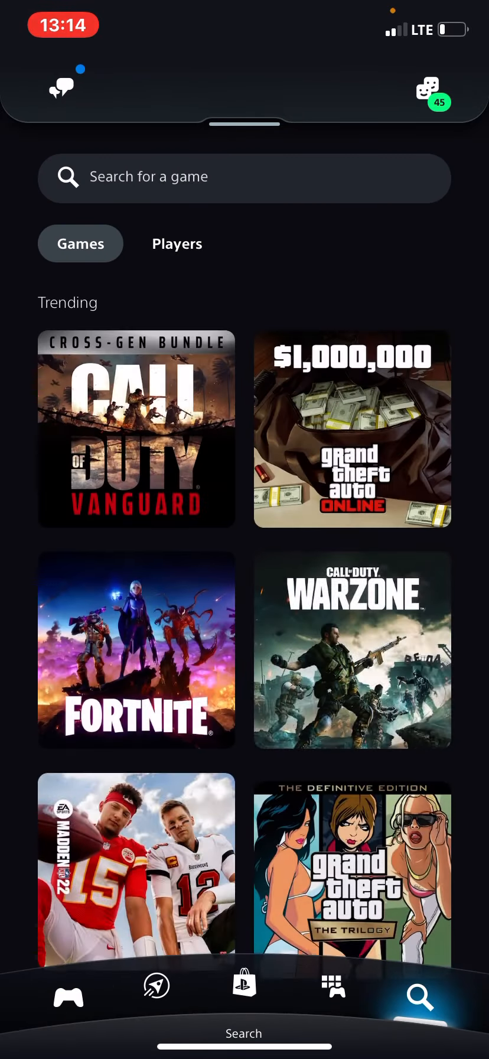
{"action": "left_click", "coordinate": [178, 243]}
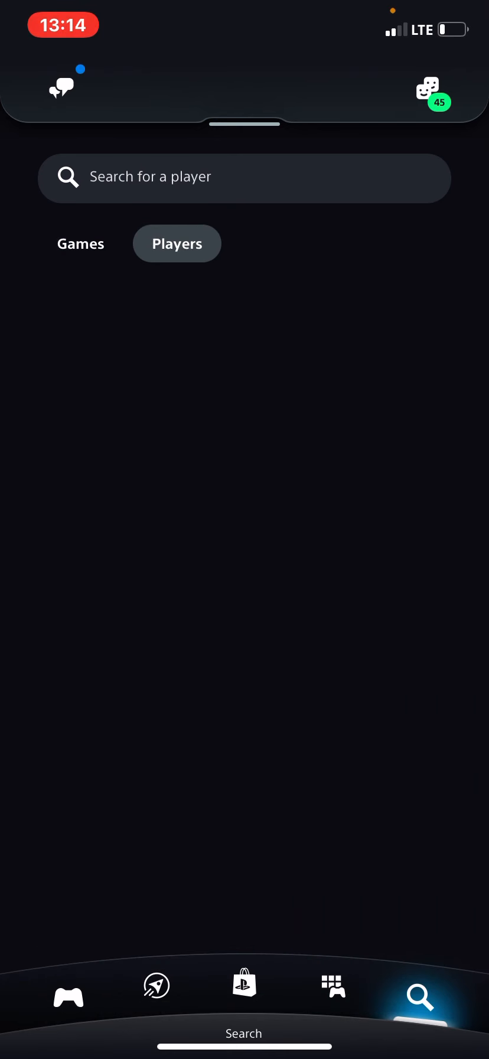
{"action": "type", "text": "ro"}
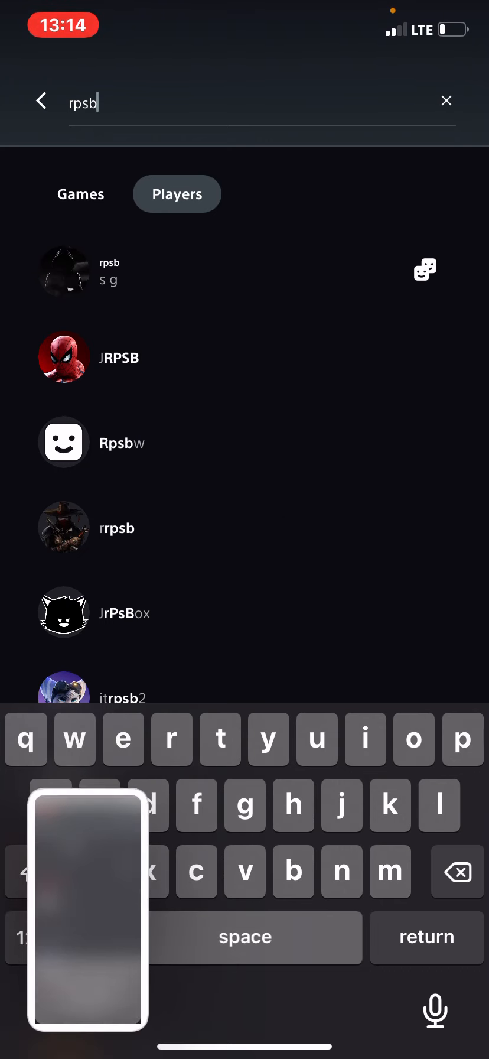
- Open the s g (rpsb) profile and bring up its Block and Report options
{"action": "left_click", "coordinate": [108, 271]}
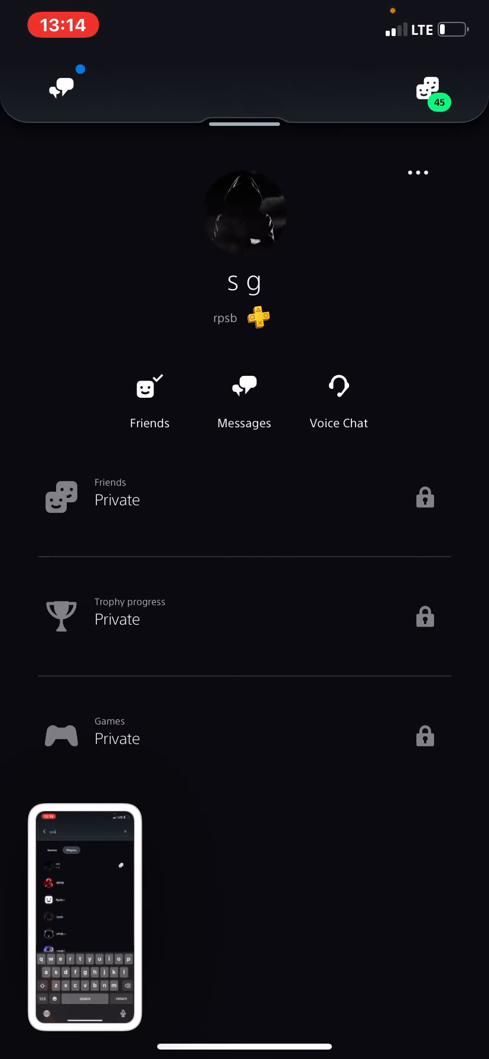
{"action": "scroll", "scroll_direction": "down", "scroll_amount": 3}
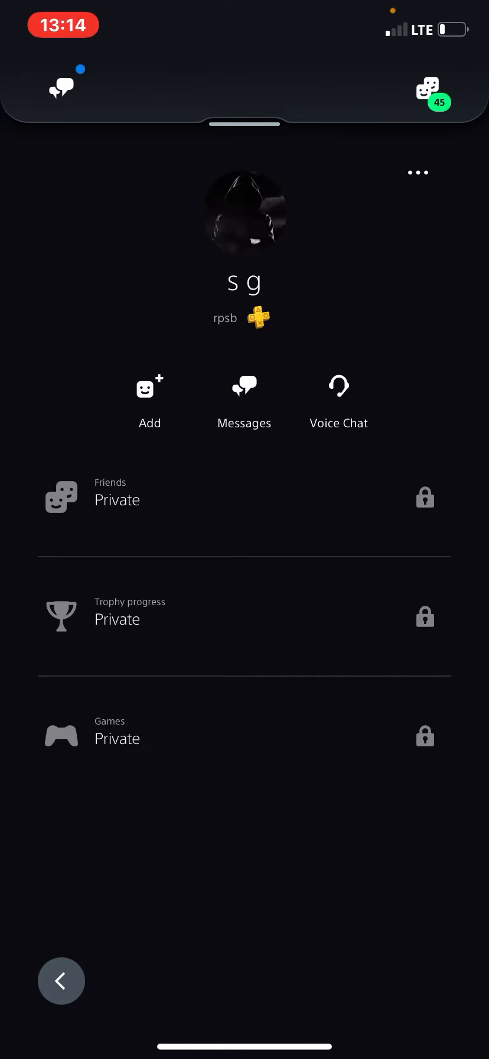
{"action": "left_click", "coordinate": [418, 172]}
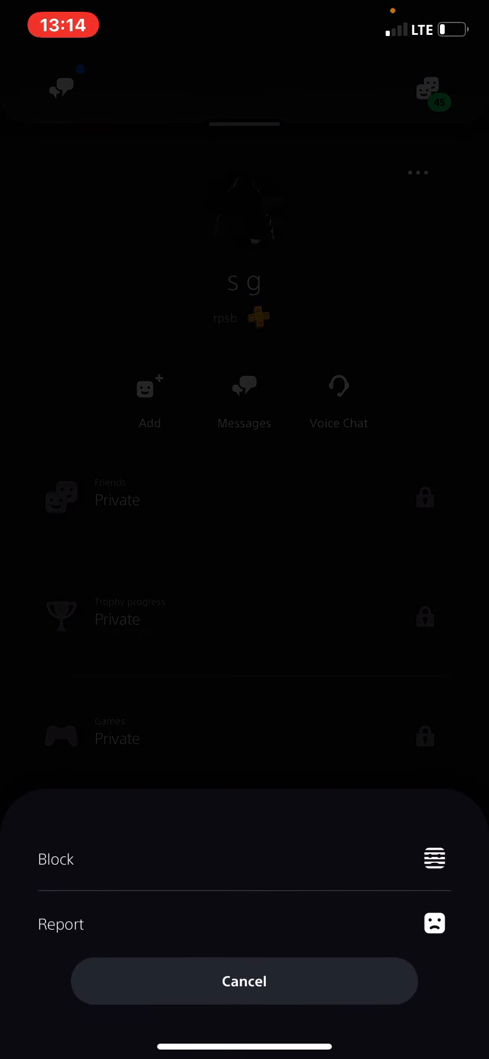
{"action": "left_click", "coordinate": [245, 980]}
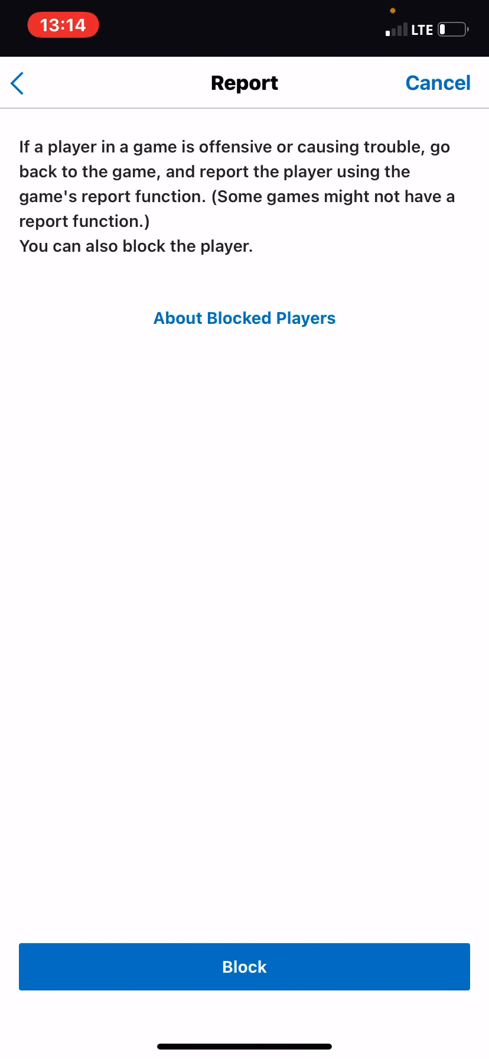
- Leave s g's Report/Block screen, ending up in the Camera app
{"action": "left_click", "coordinate": [244, 966]}
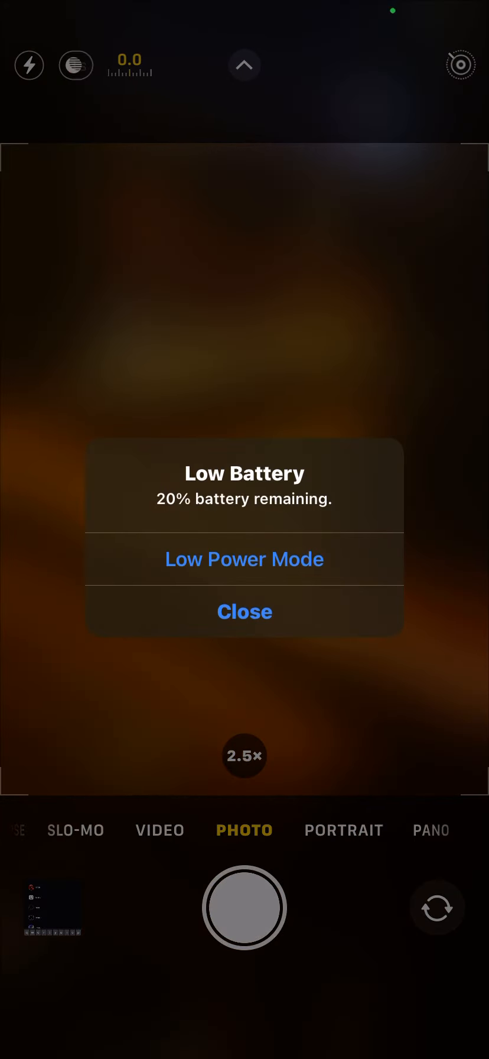
- Close the 20% low-battery alert and return to the rpsb player results
{"action": "left_click", "coordinate": [245, 612]}
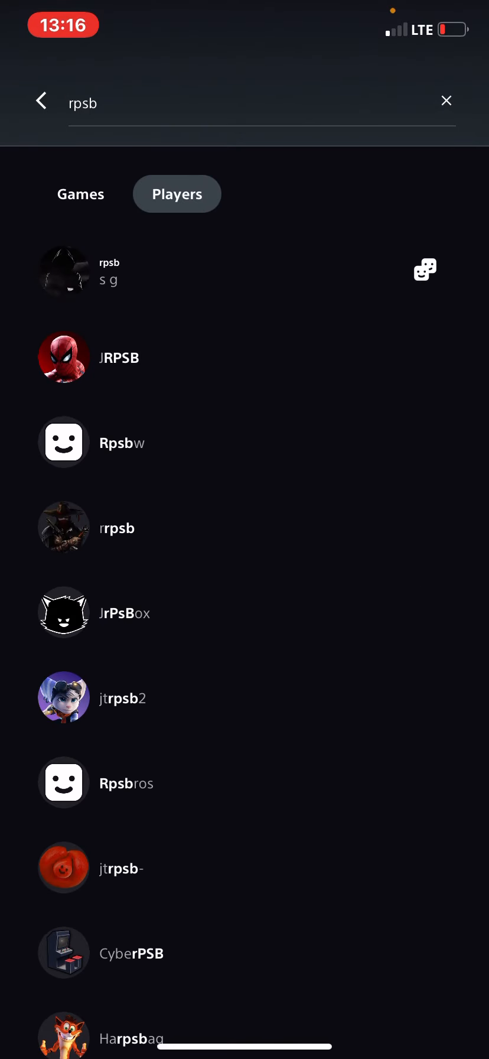
{"action": "left_click", "coordinate": [447, 100]}
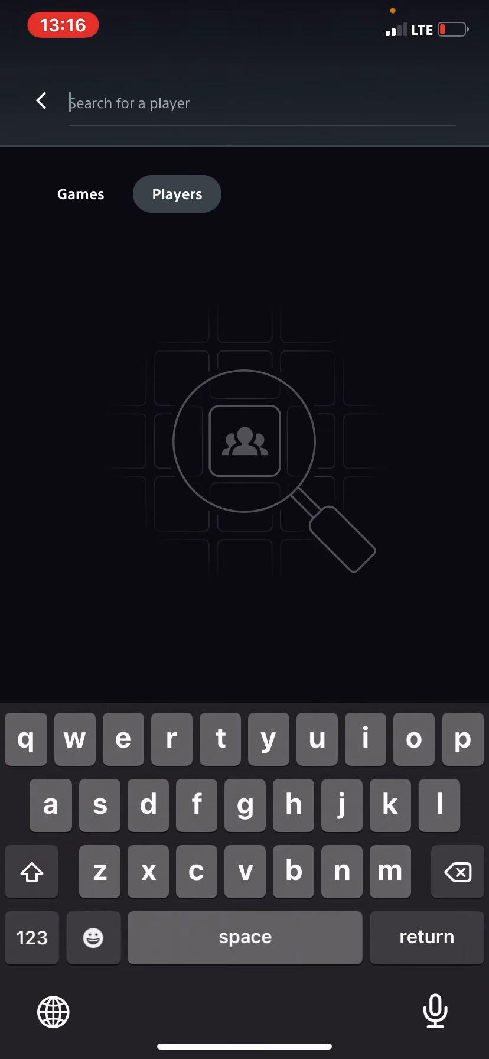
{"action": "type", "text": "k"}
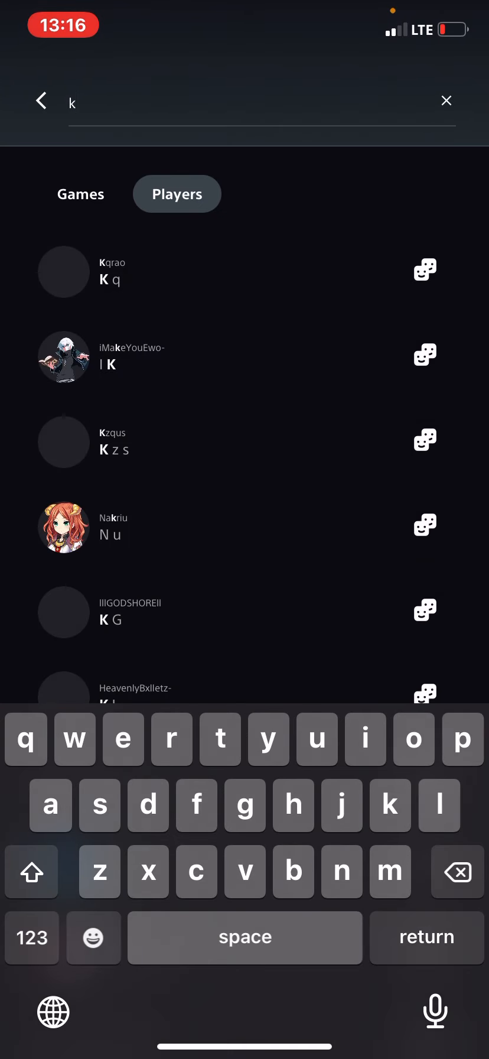
{"action": "type", "text": "psb"}
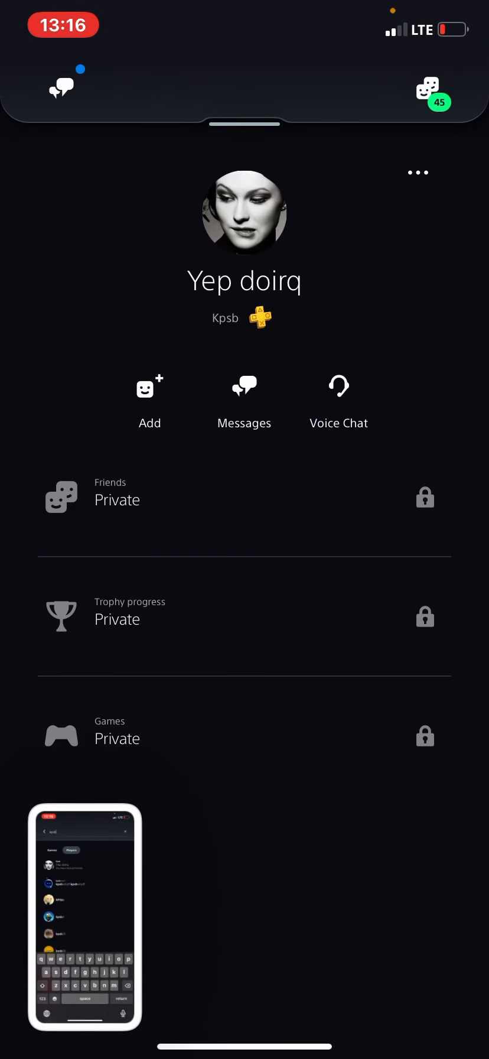
{"action": "left_click", "coordinate": [416, 172]}
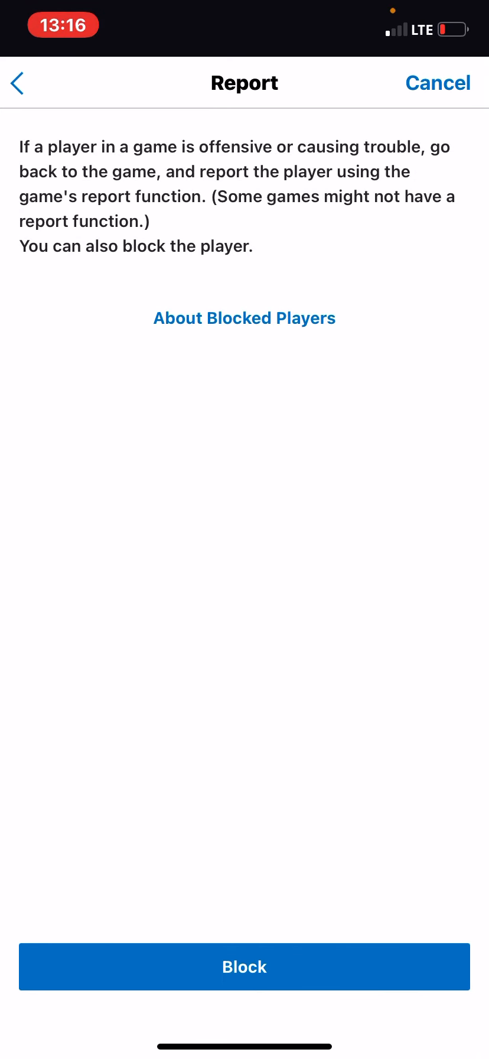
- Cancel the Report screen to return to an empty Players search
{"action": "left_click", "coordinate": [244, 966]}
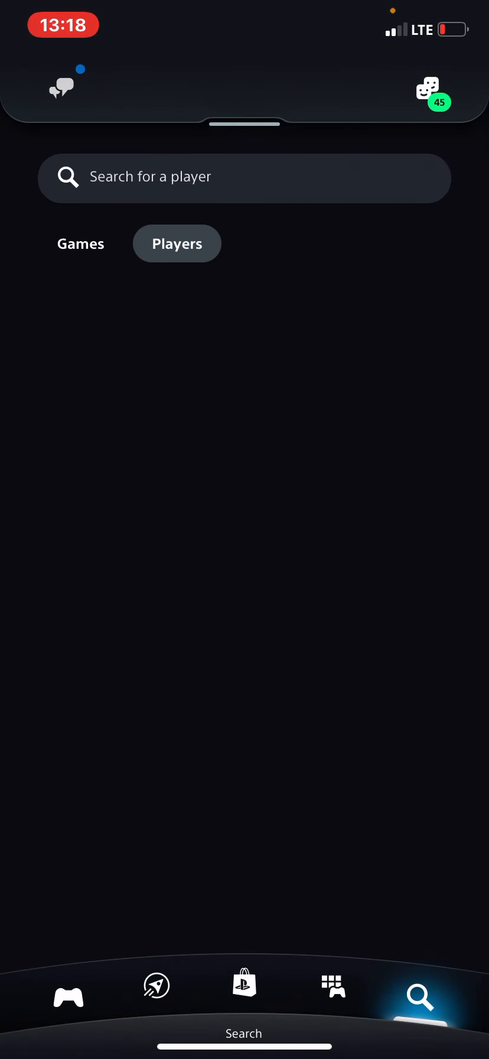
- Open Control Center and show the Screen Recording stop option
{"action": "left_click", "coordinate": [63, 86]}
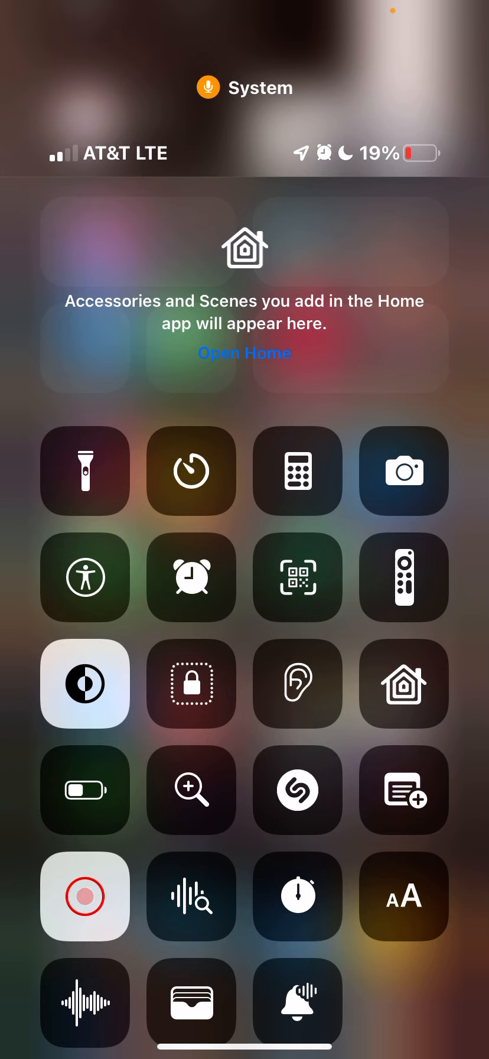
{"action": "left_click", "coordinate": [85, 897]}
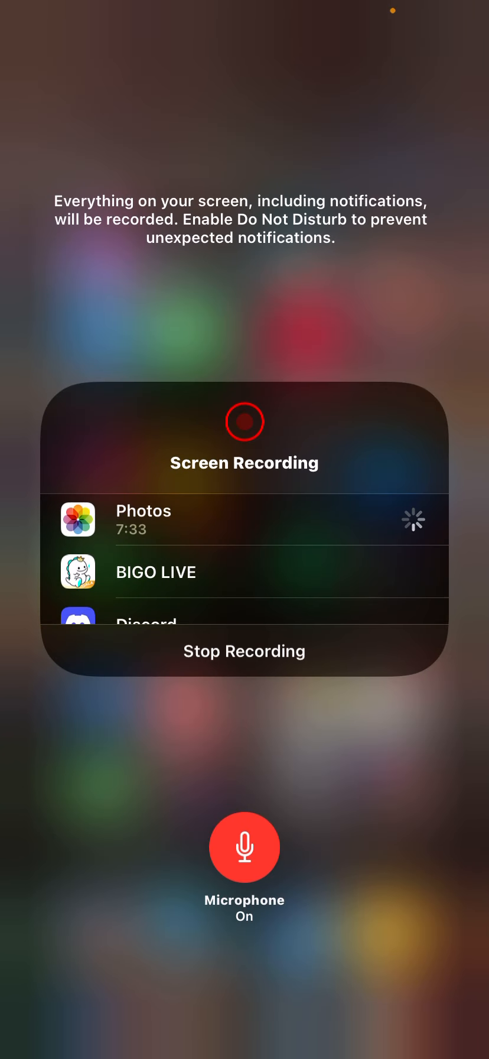